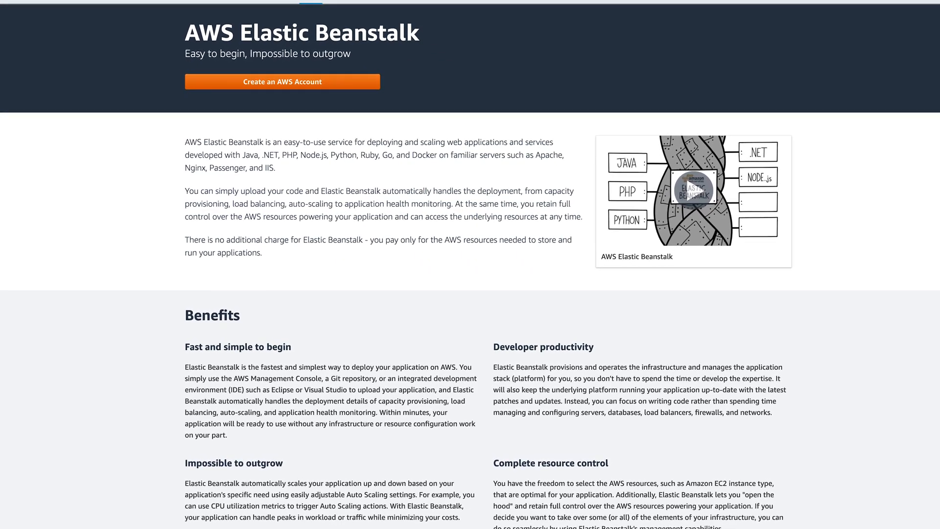
pyautogui.scroll(3)
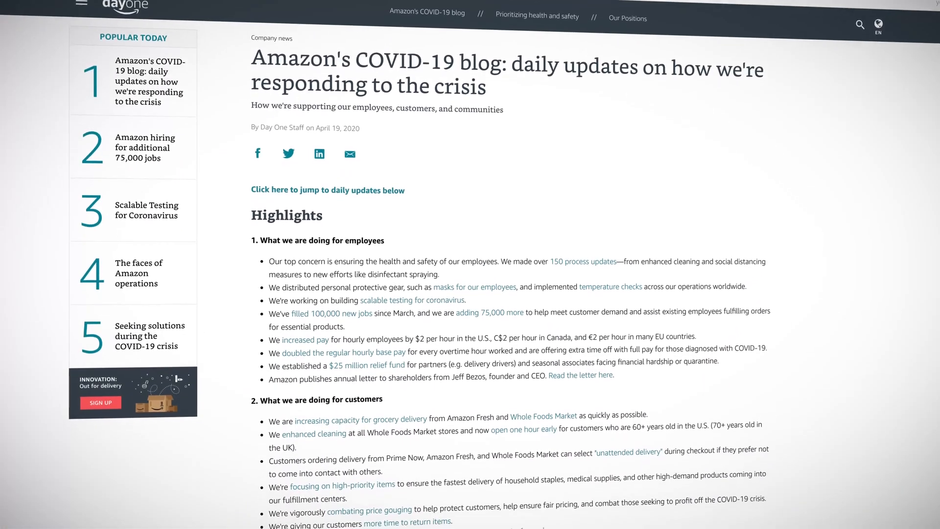
pyautogui.scroll(-3)
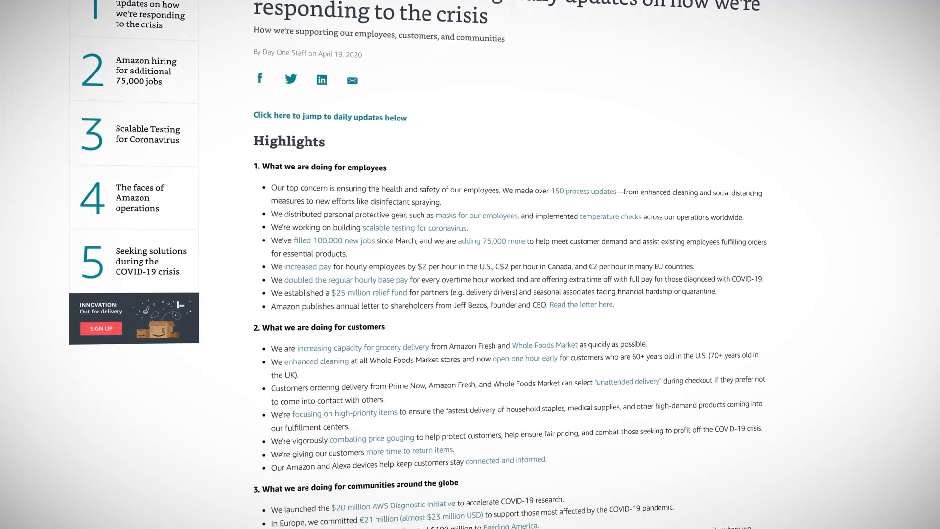